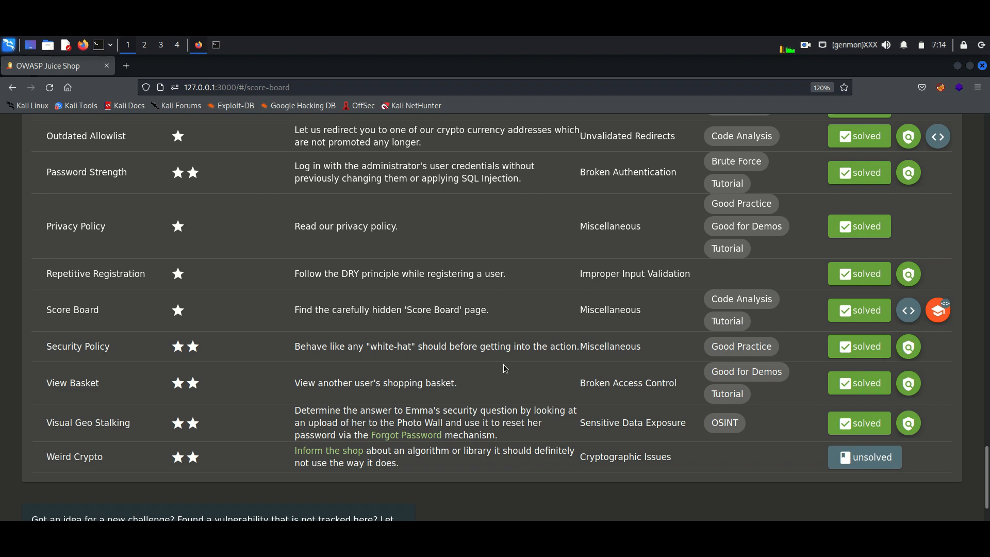
# - Open a new blank browser tab next to the Juice Shop score board
pyautogui.click(242, 66)
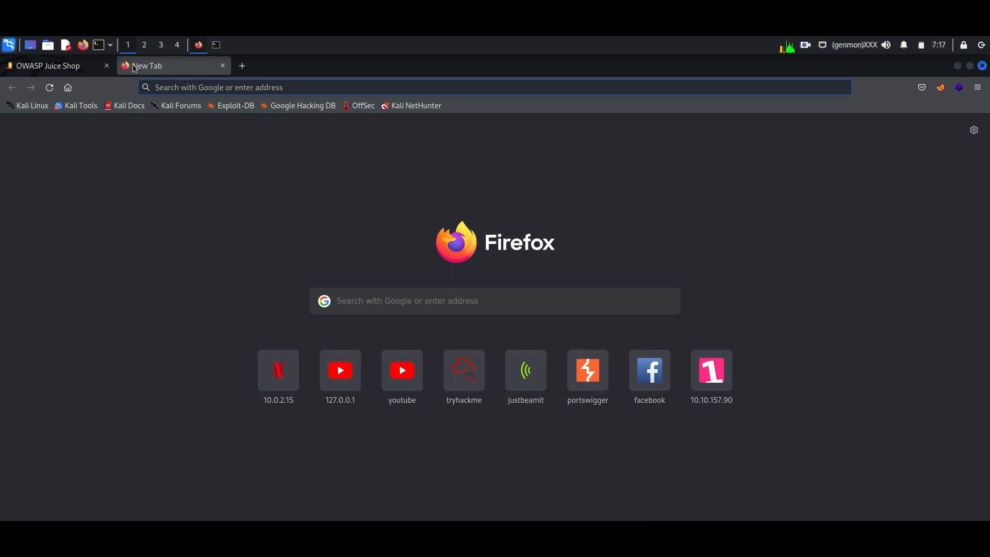
# - Search 'juice shop github' and open the OWASP Juice Shop repository result
pyautogui.write('juice')
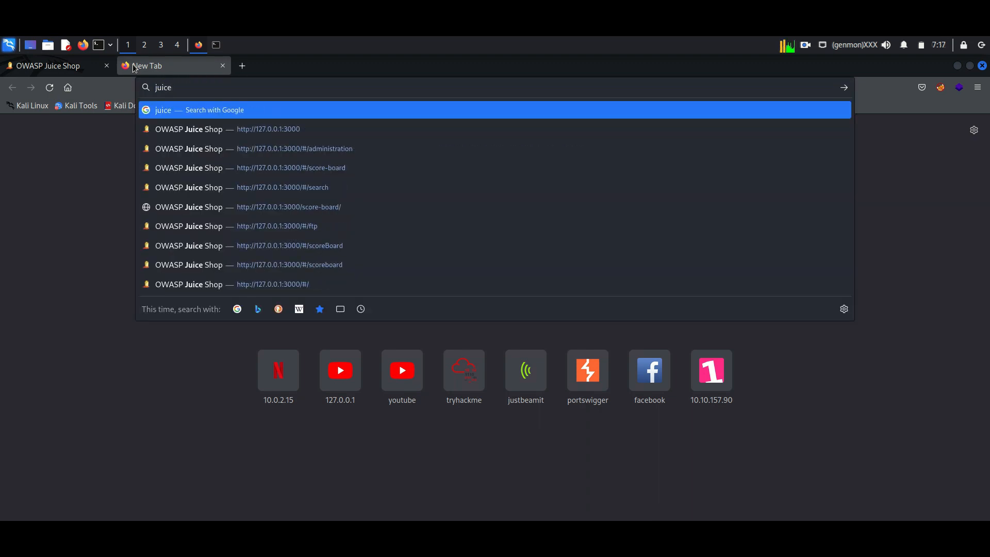
pyautogui.write('shop+github')
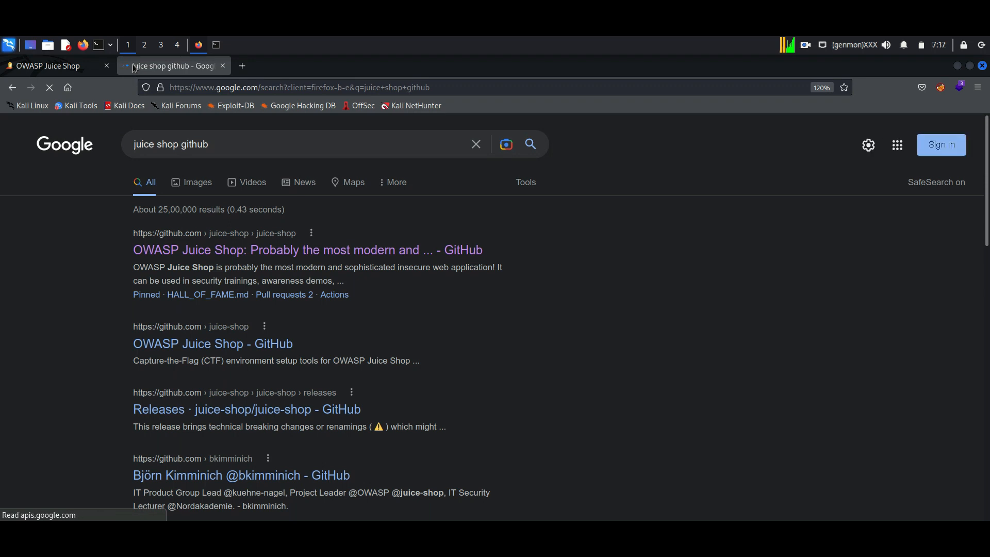
pyautogui.click(307, 250)
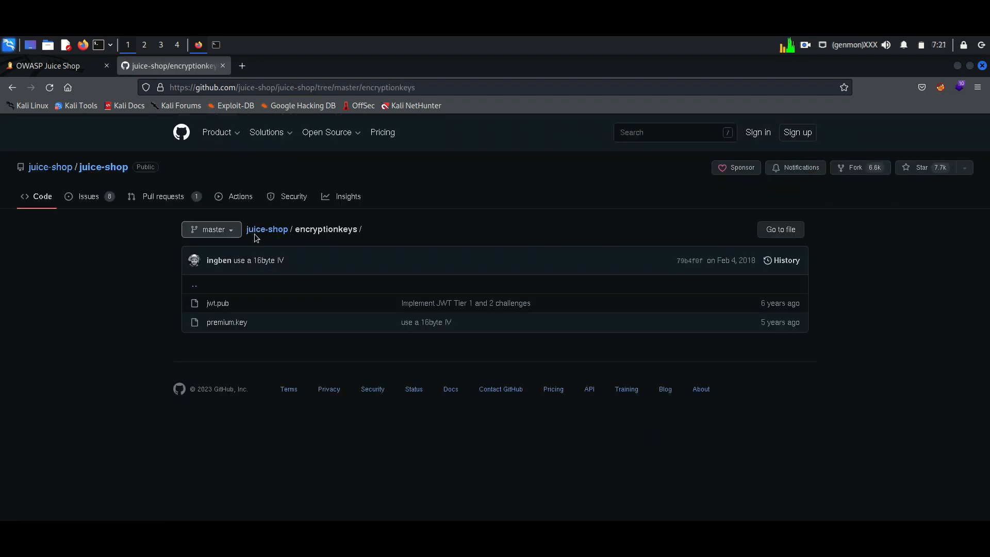
# - Navigate from the repo root into the lib folder and open insecurity.ts
pyautogui.click(13, 87)
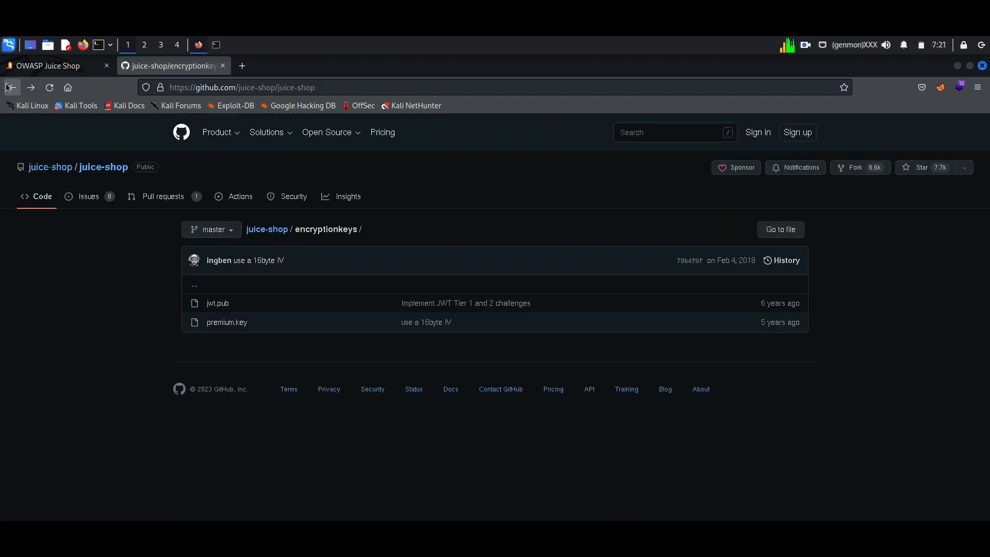
pyautogui.click(267, 229)
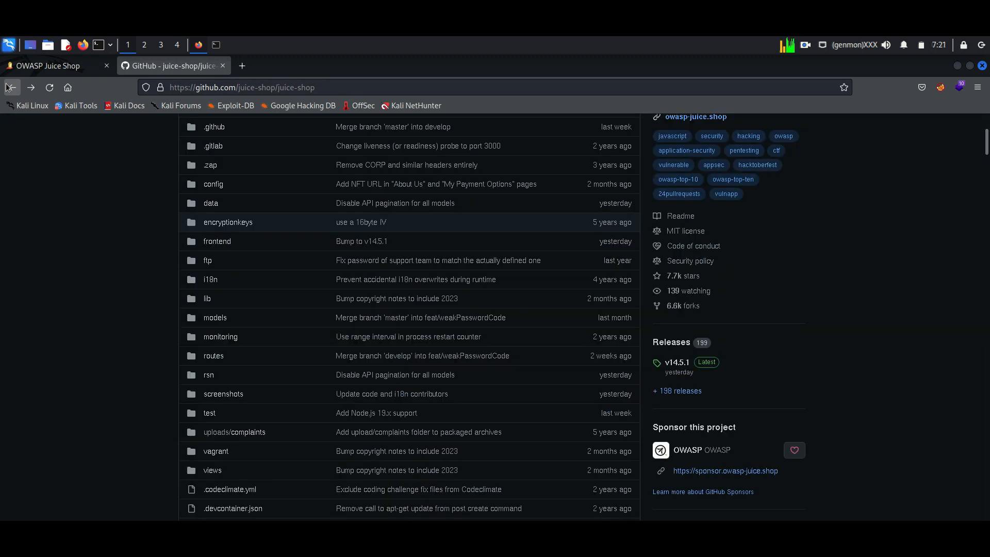
pyautogui.moveTo(207, 300)
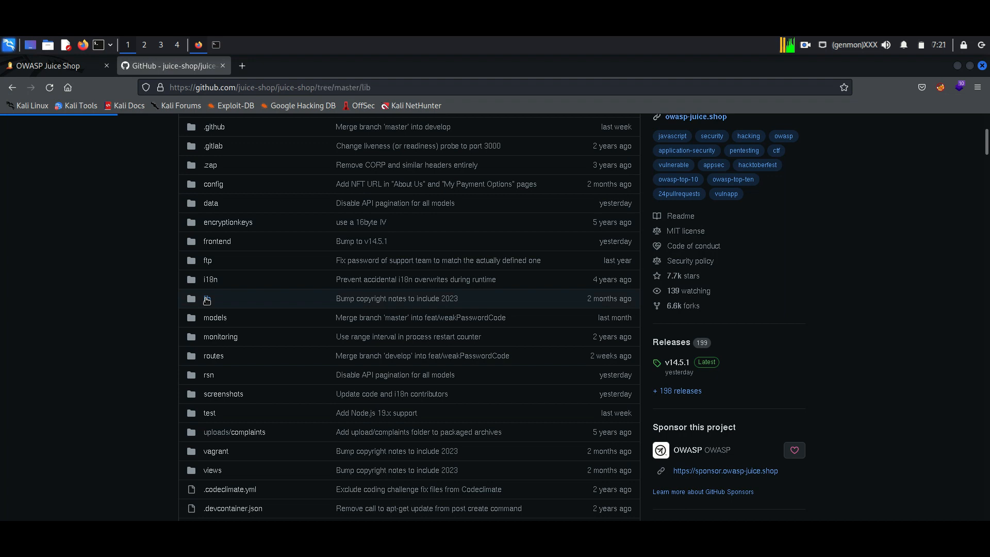
pyautogui.click(209, 299)
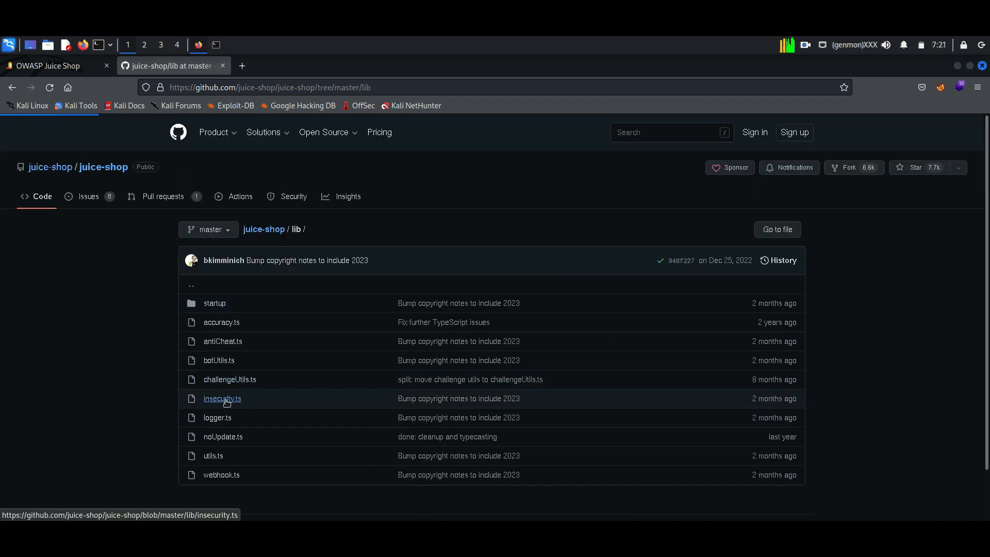
pyautogui.click(222, 398)
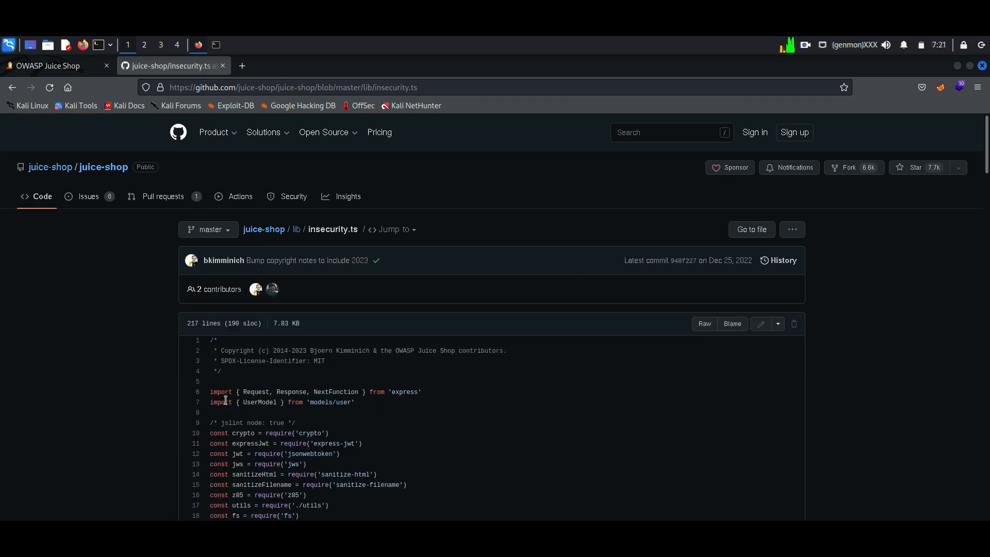
# - Scroll insecurity.ts down to the exports.hash function using crypto.createHash('md5')
pyautogui.scroll(-3)
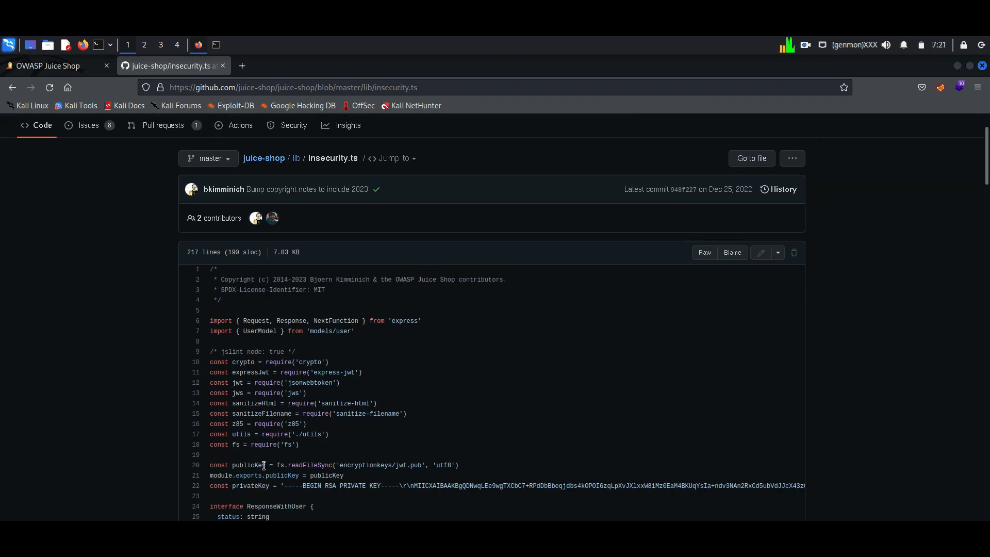
pyautogui.scroll(-3)
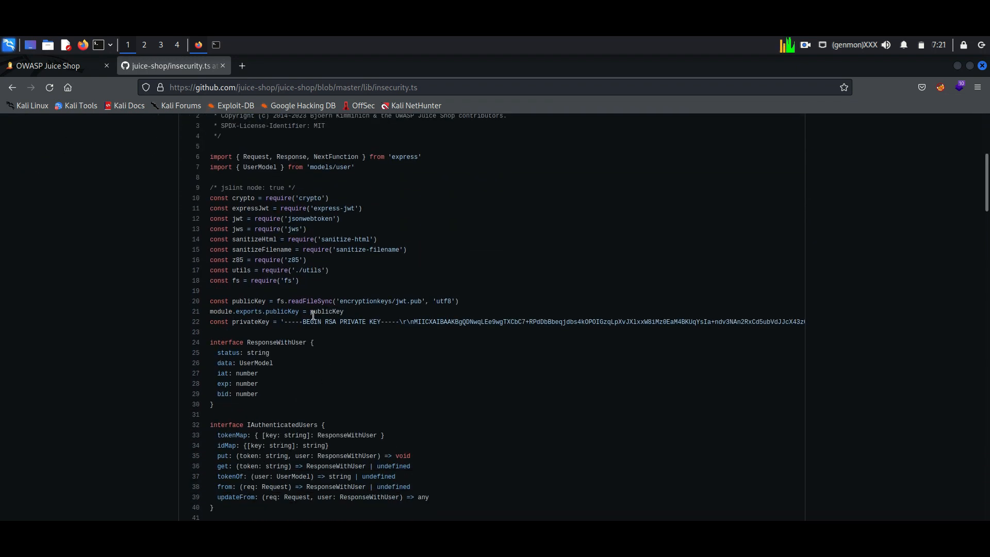
pyautogui.scroll(-3)
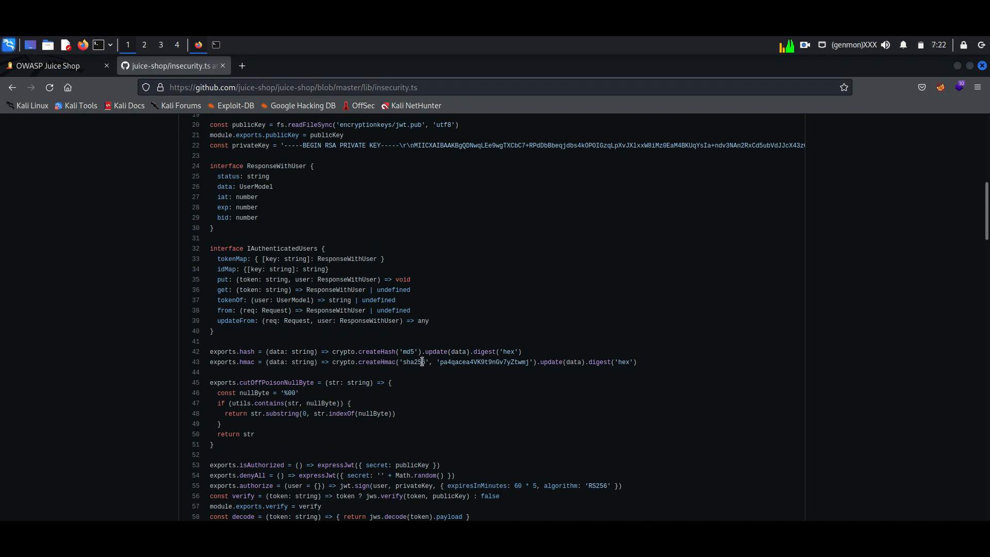
pyautogui.moveTo(415, 369)
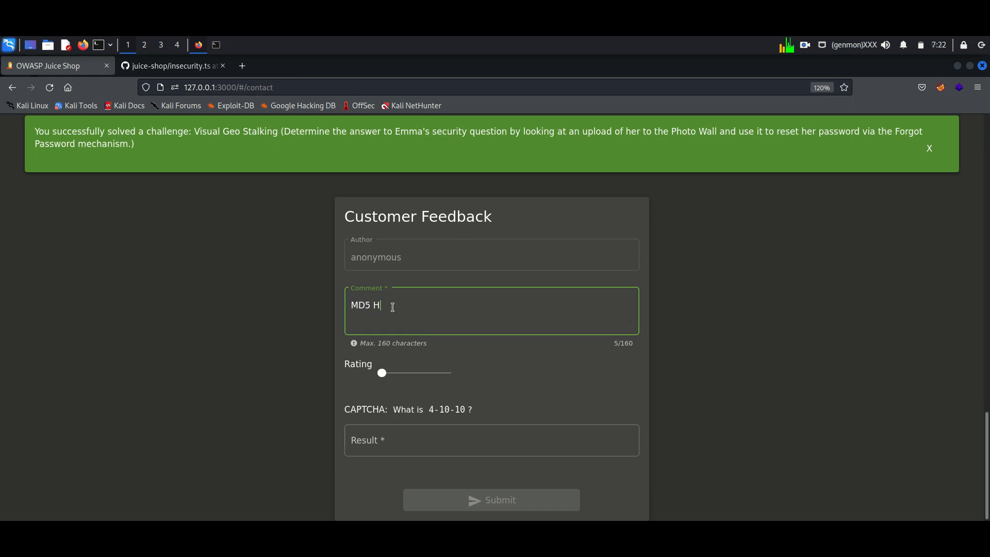
# - Enter 'MD5 Hash' as feedback, answer the CAPTCHA, and submit to solve Weird Crypto
pyautogui.write('ash')
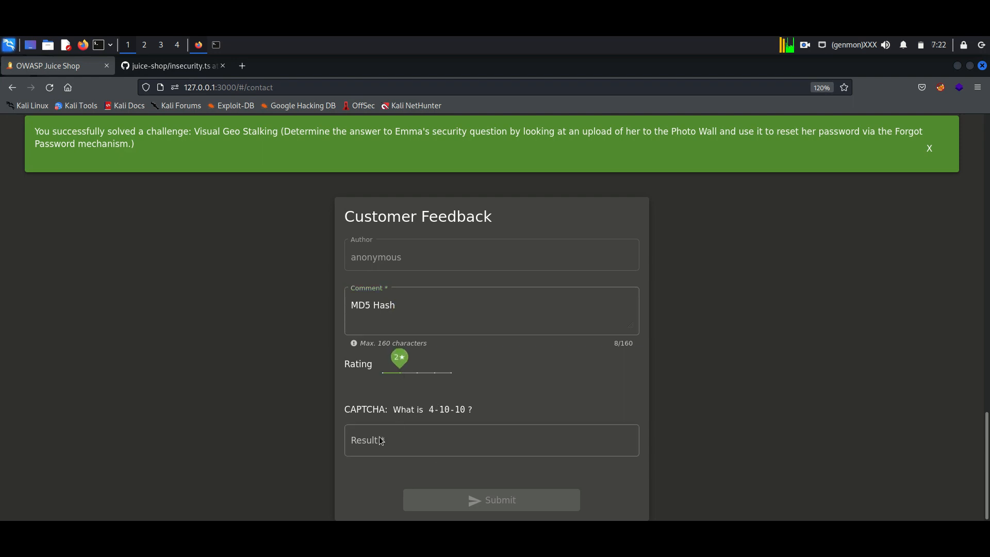
pyautogui.click(491, 440)
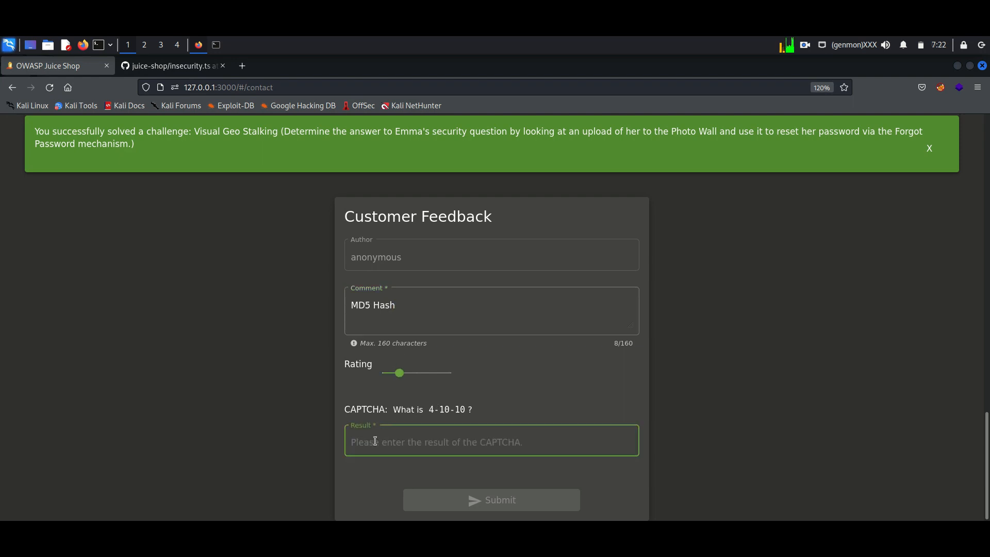
pyautogui.write('see')
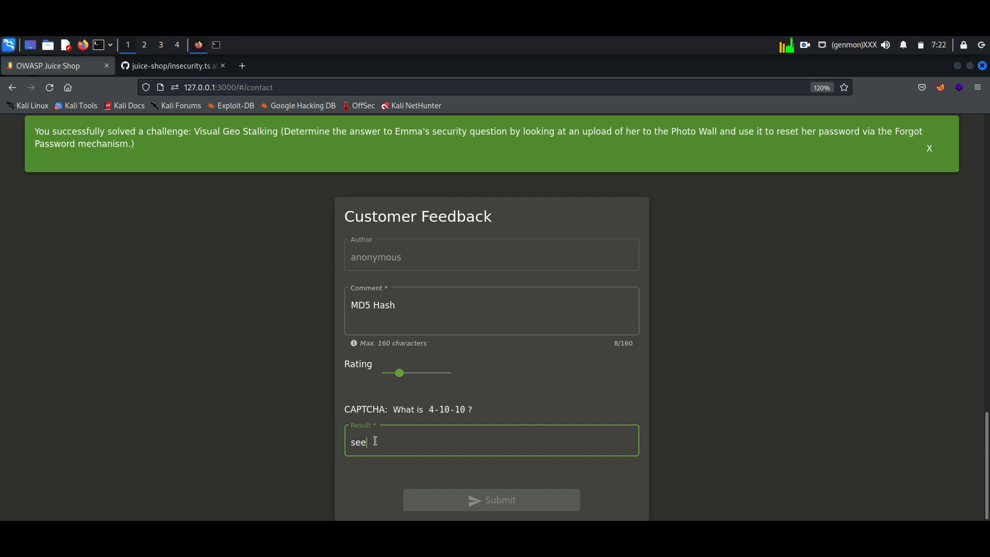
pyautogui.press('ctrl+a')
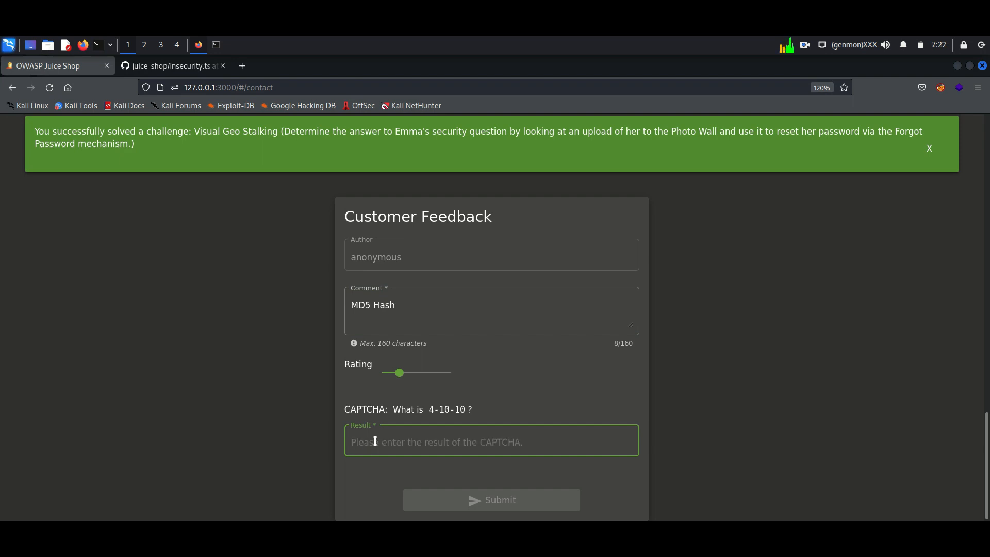
pyautogui.write('Subscribe Su')
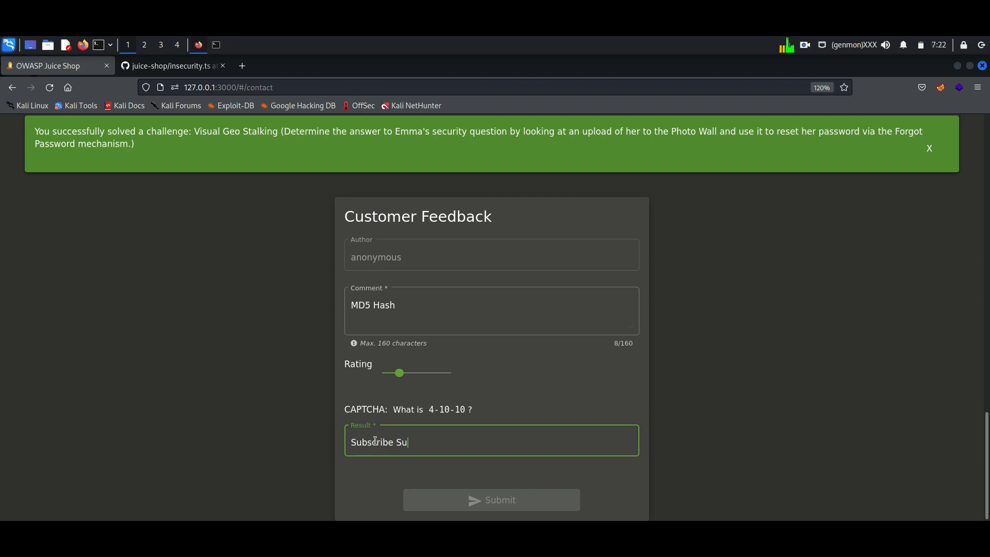
pyautogui.click(491, 500)
pyautogui.write('-16')
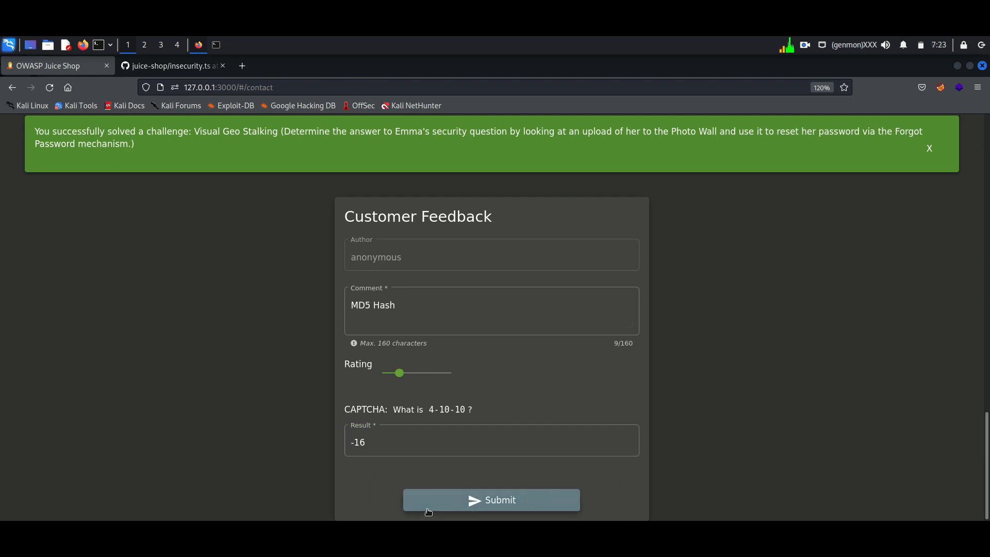
pyautogui.click(491, 499)
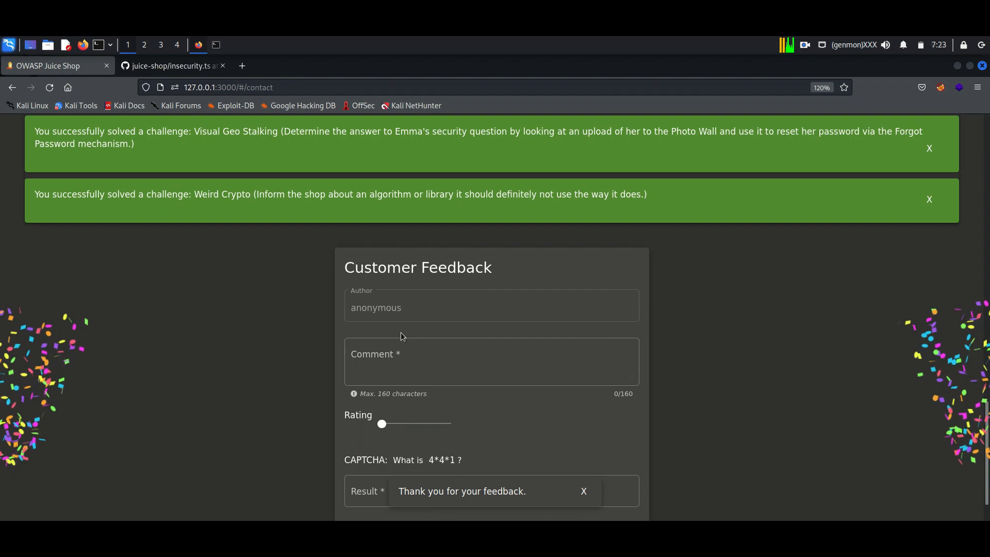